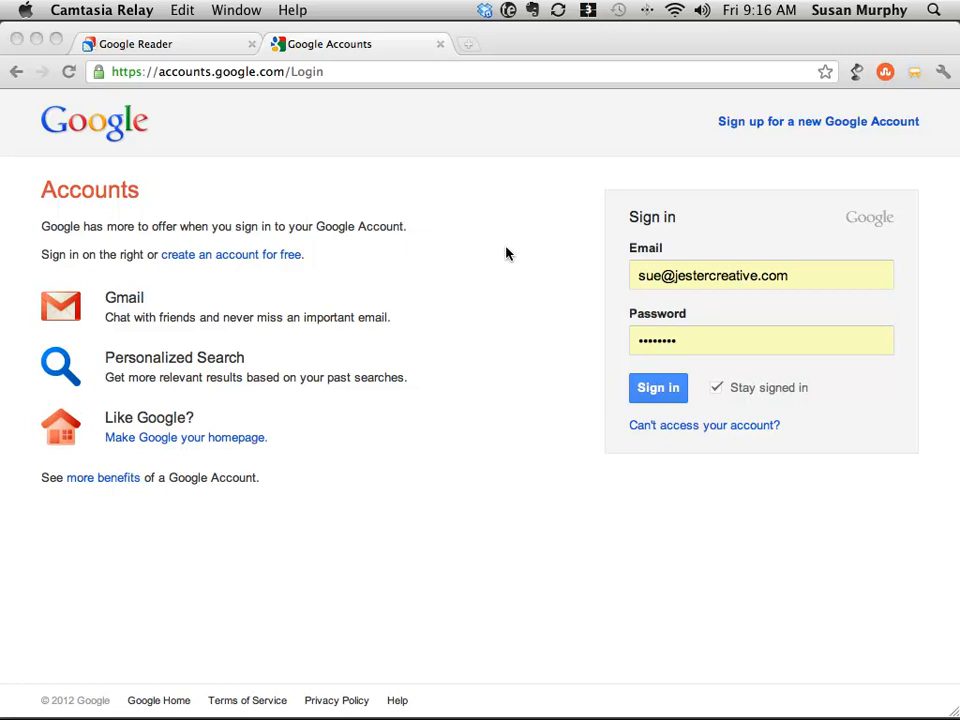
pyautogui.moveTo(202, 92)
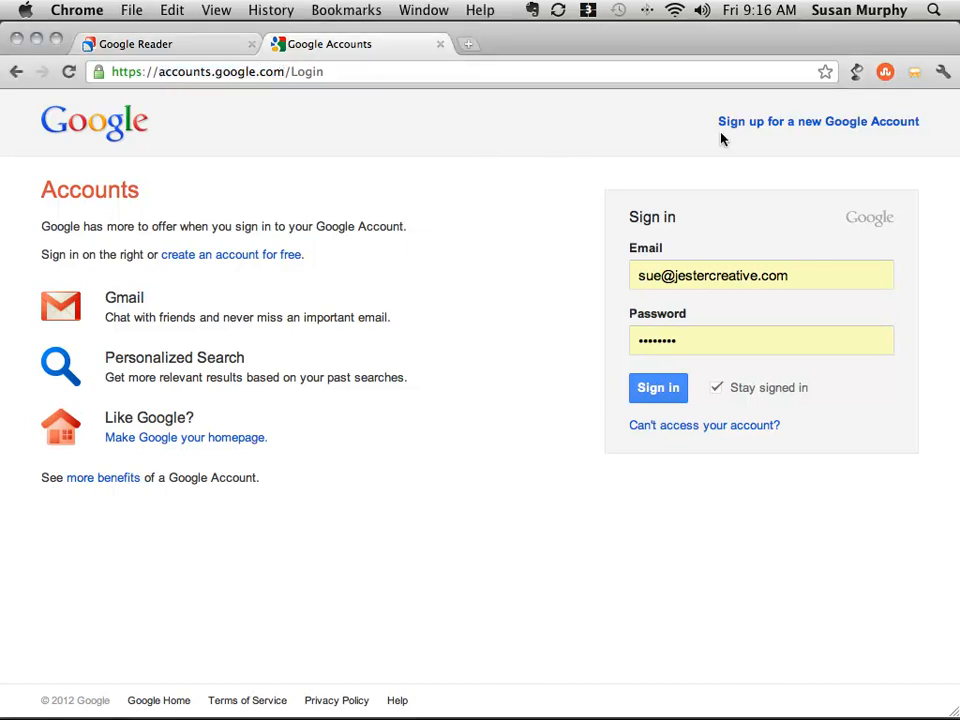
pyautogui.moveTo(817, 121)
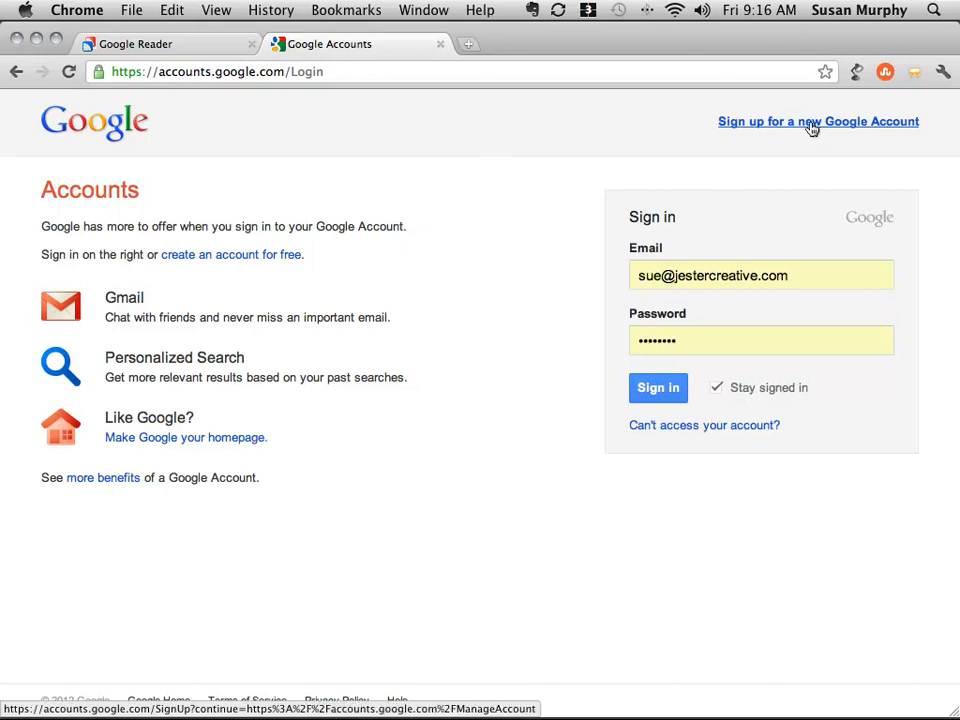
# Open 'Sign up for a new Google Account' and scroll through the blank registration form
pyautogui.click(818, 121)
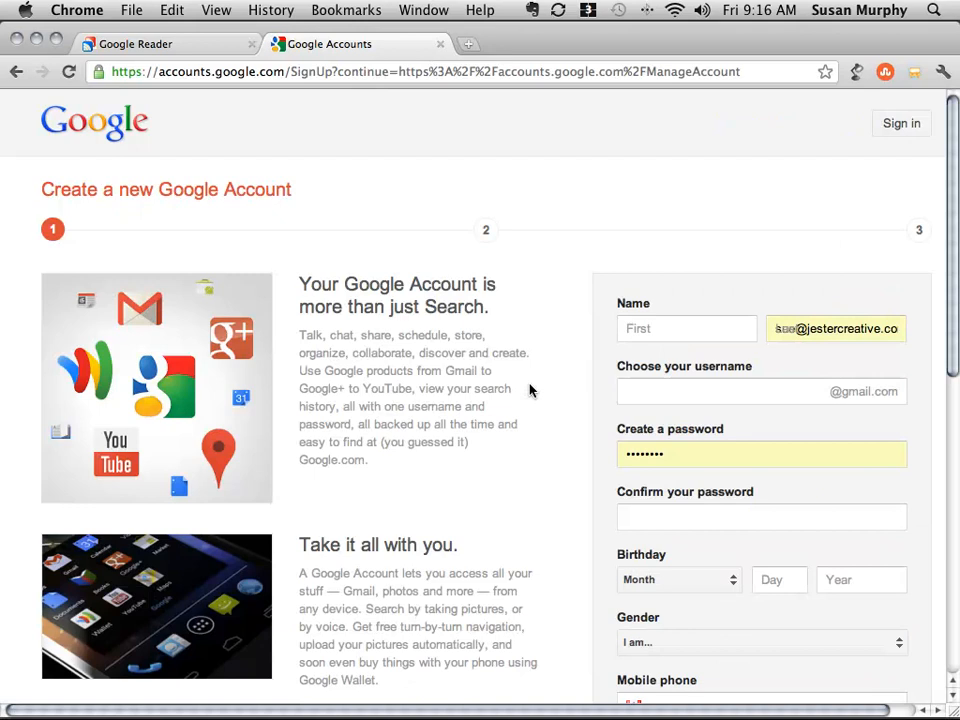
pyautogui.scroll(-3)
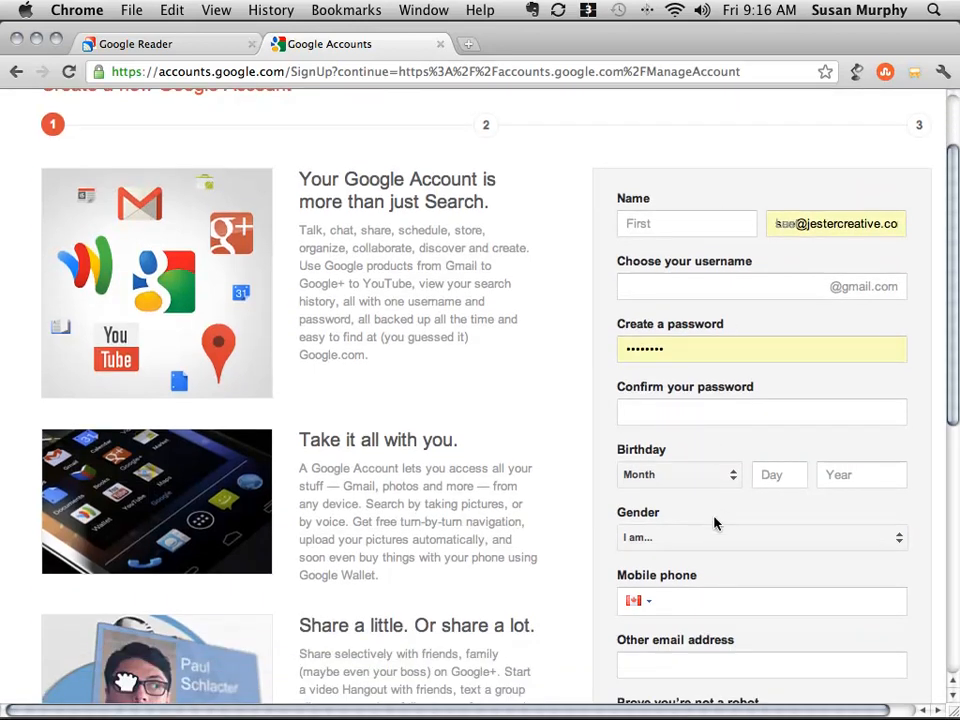
pyautogui.scroll(-3)
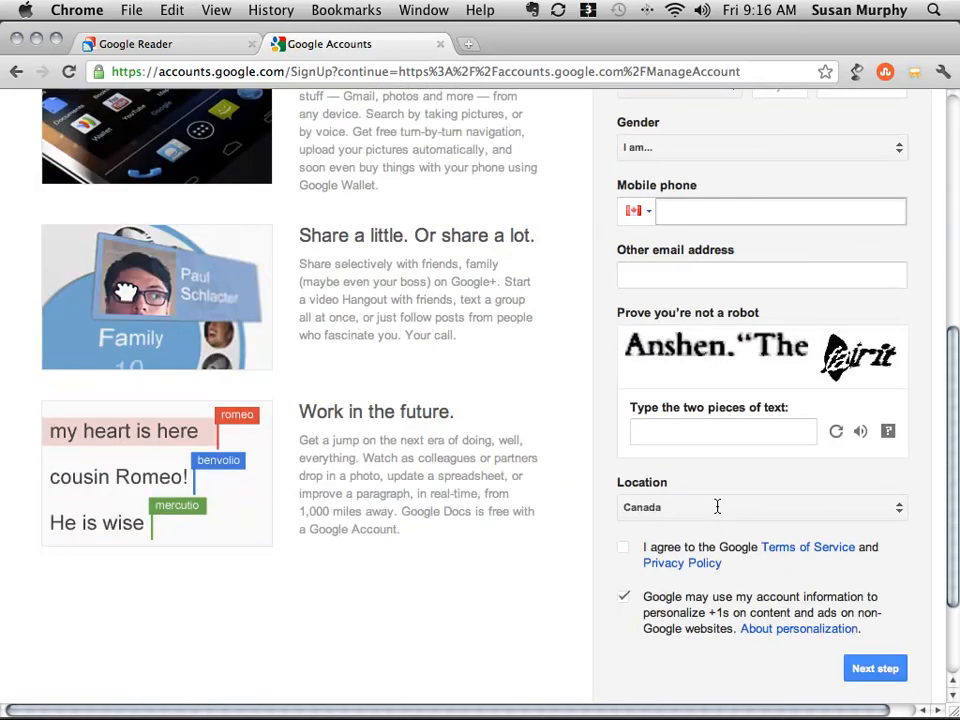
pyautogui.scroll(-3)
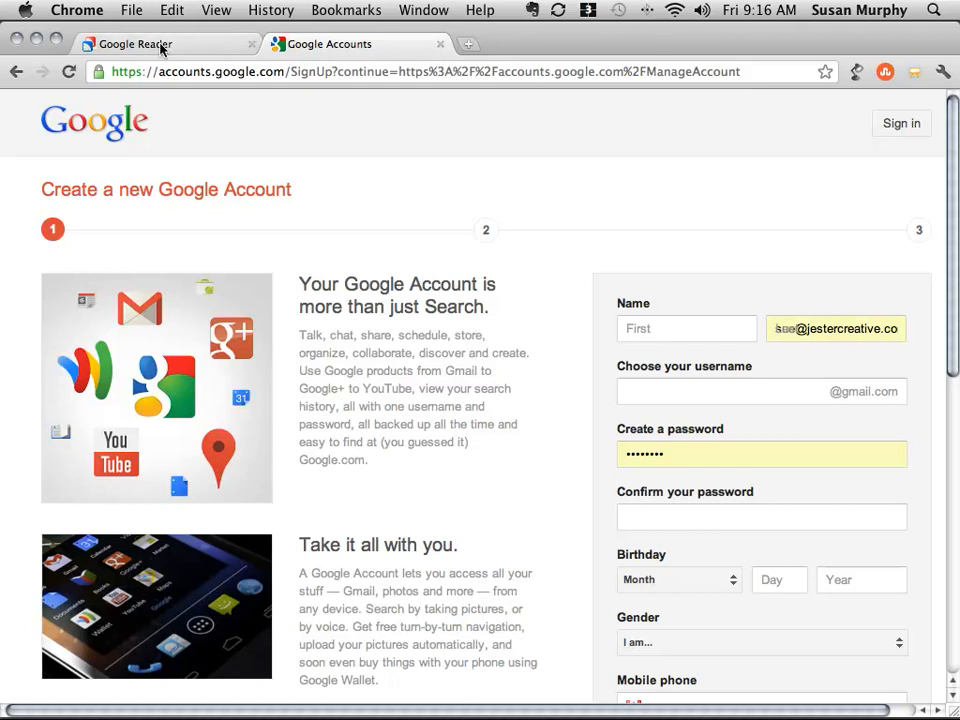
# Switch to the Google Reader tab showing the empty home overview
pyautogui.click(150, 44)
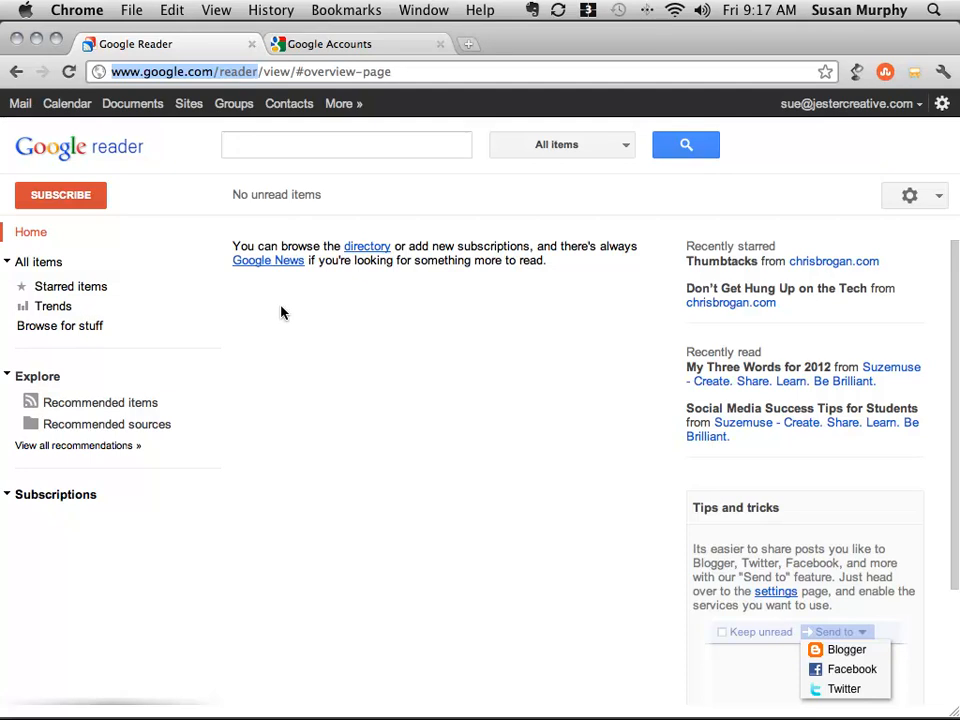
pyautogui.moveTo(363, 347)
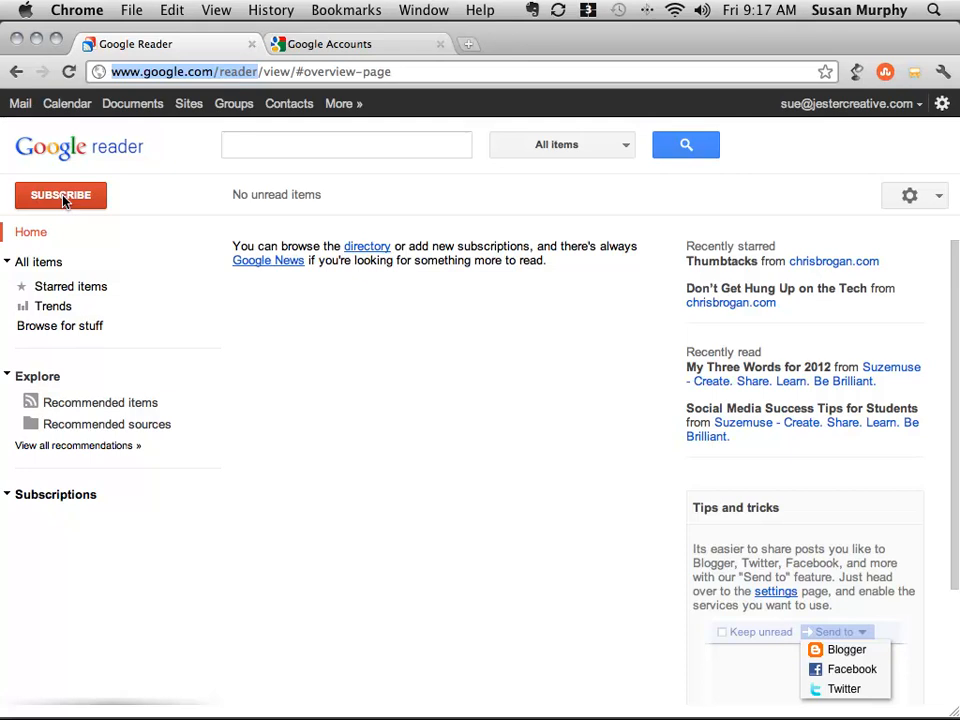
# Search feeds for 'job search tips' and review the CNN.com feed's subscriber count
pyautogui.click(60, 195)
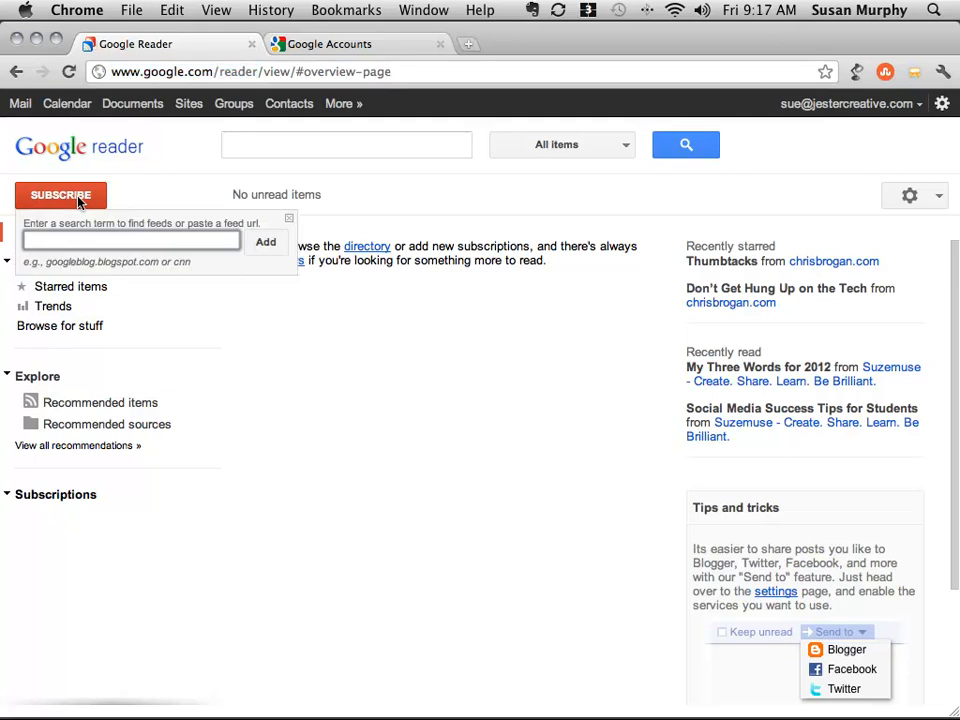
pyautogui.click(130, 239)
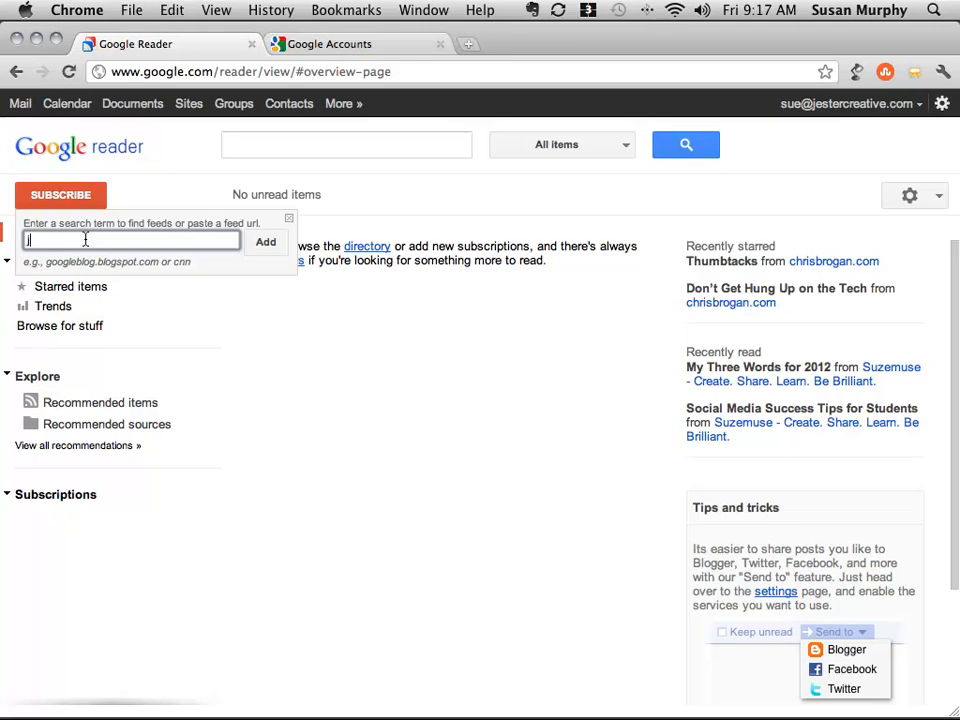
pyautogui.write('job search')
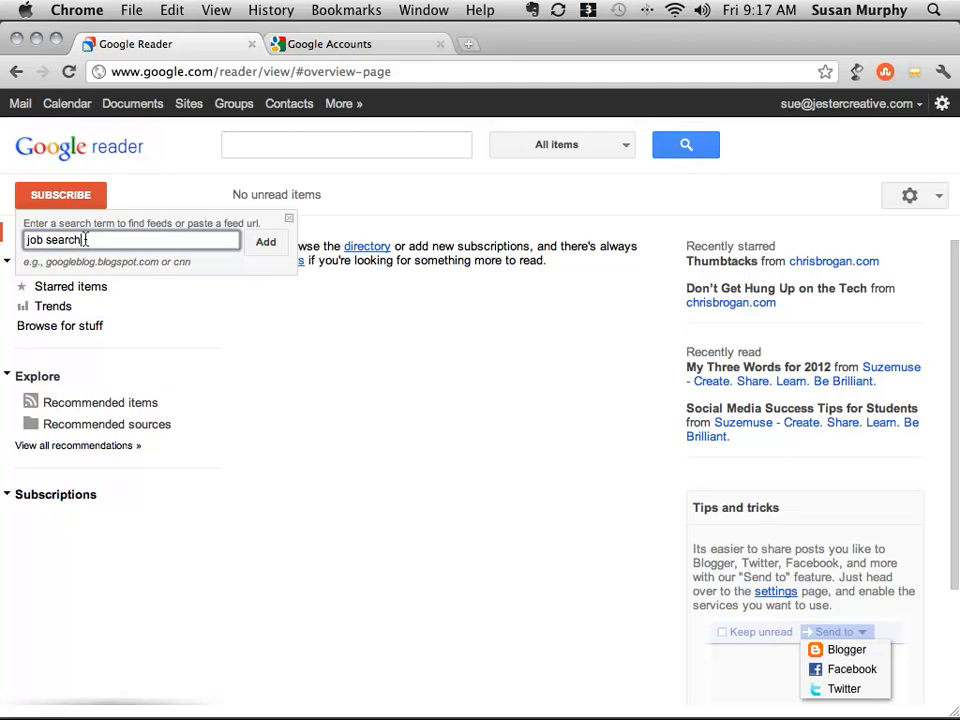
pyautogui.write('tips')
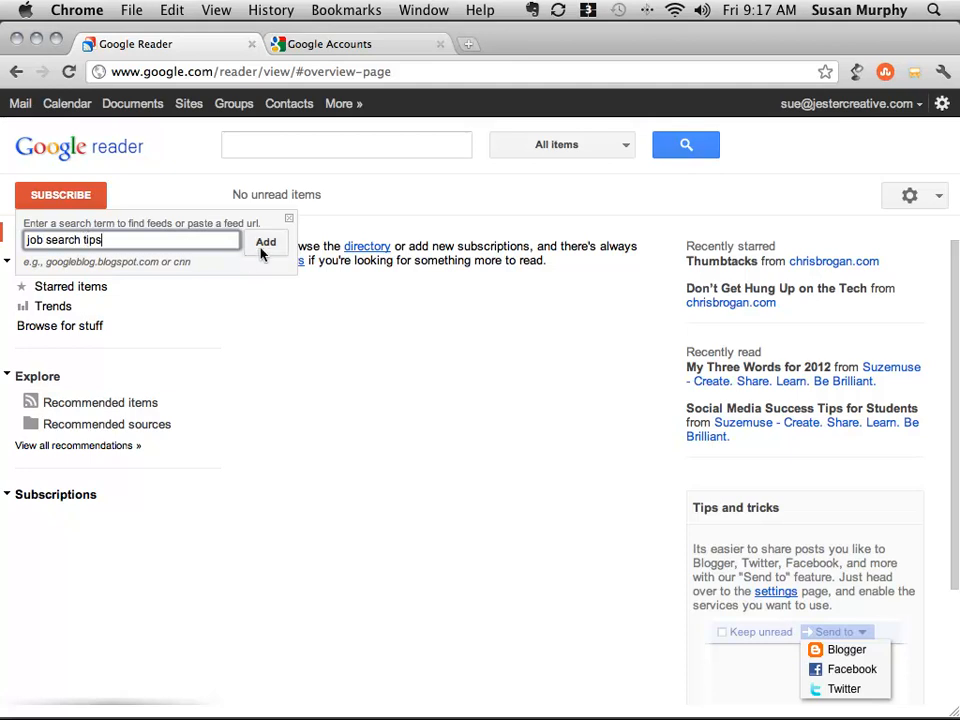
pyautogui.click(266, 242)
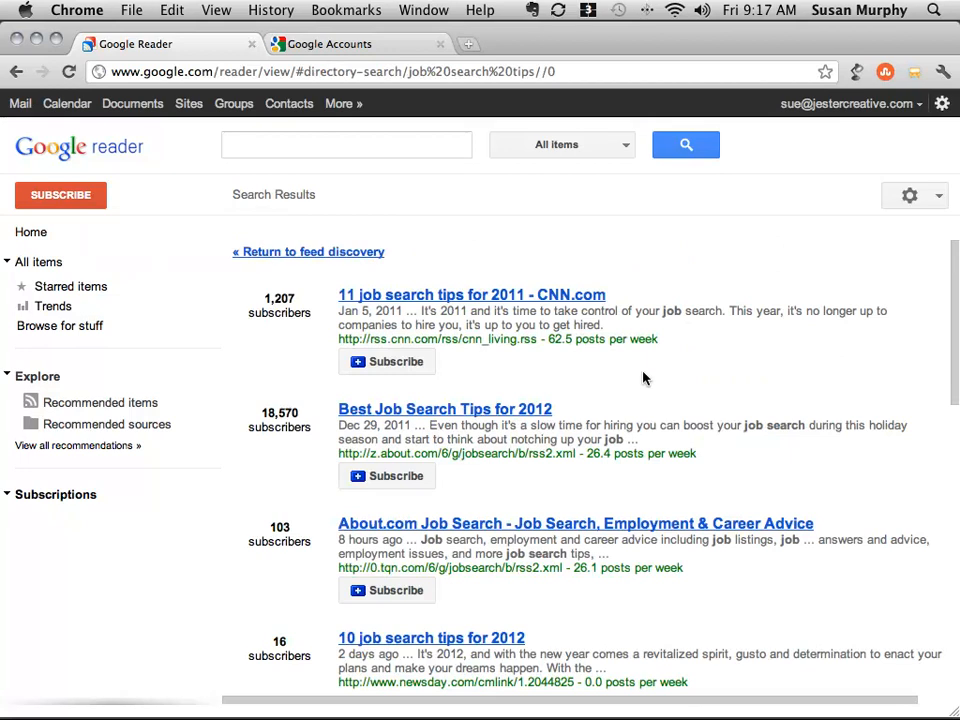
pyautogui.scroll(-3)
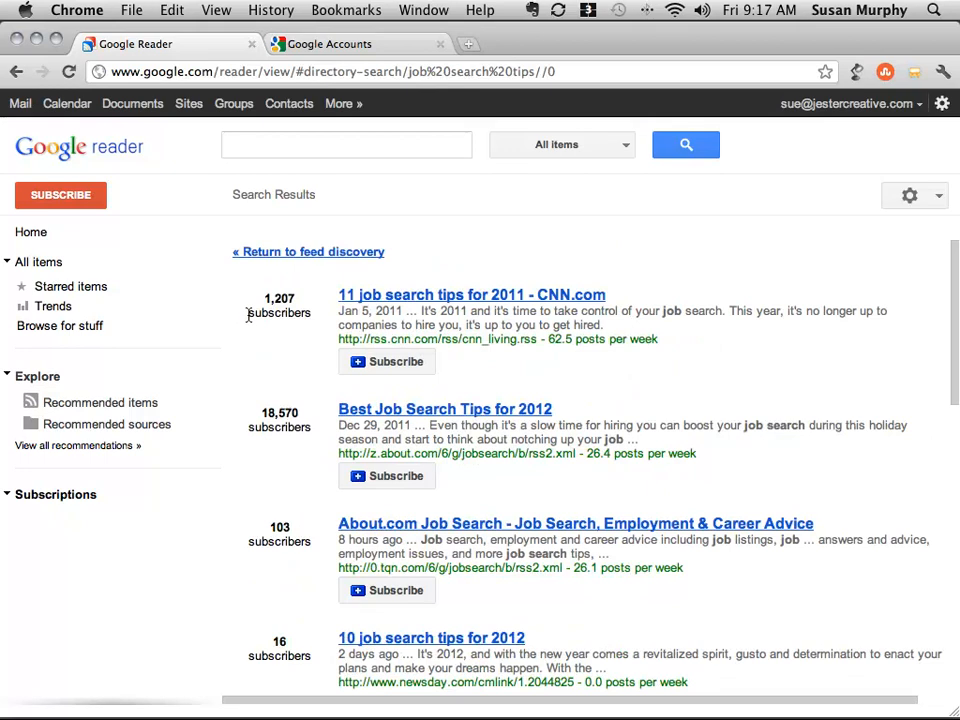
pyautogui.doubleClick(279, 298)
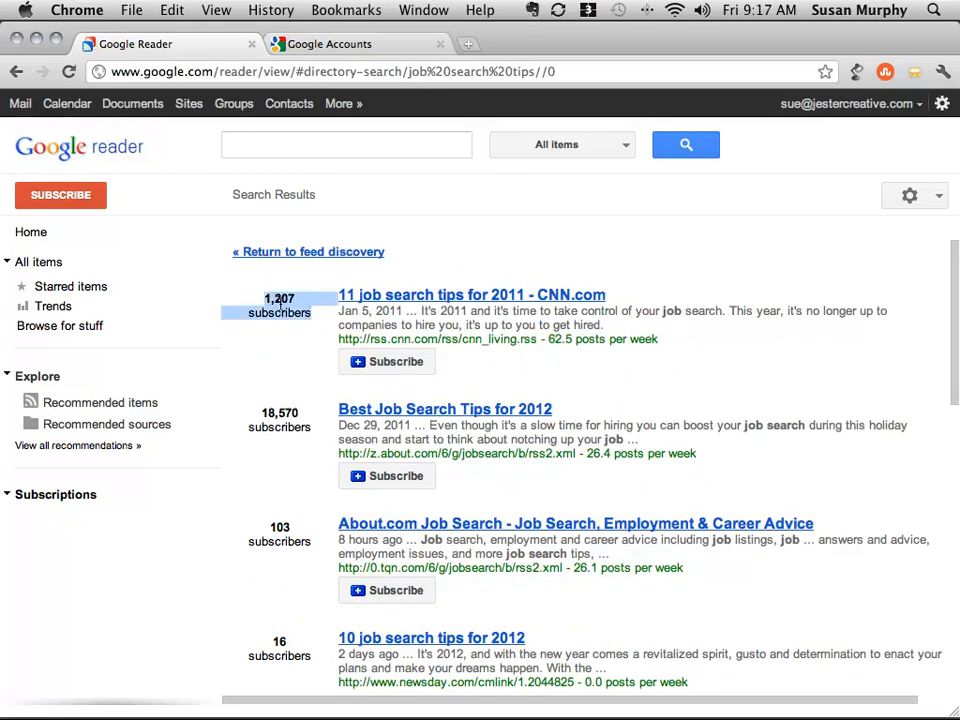
pyautogui.moveTo(281, 330)
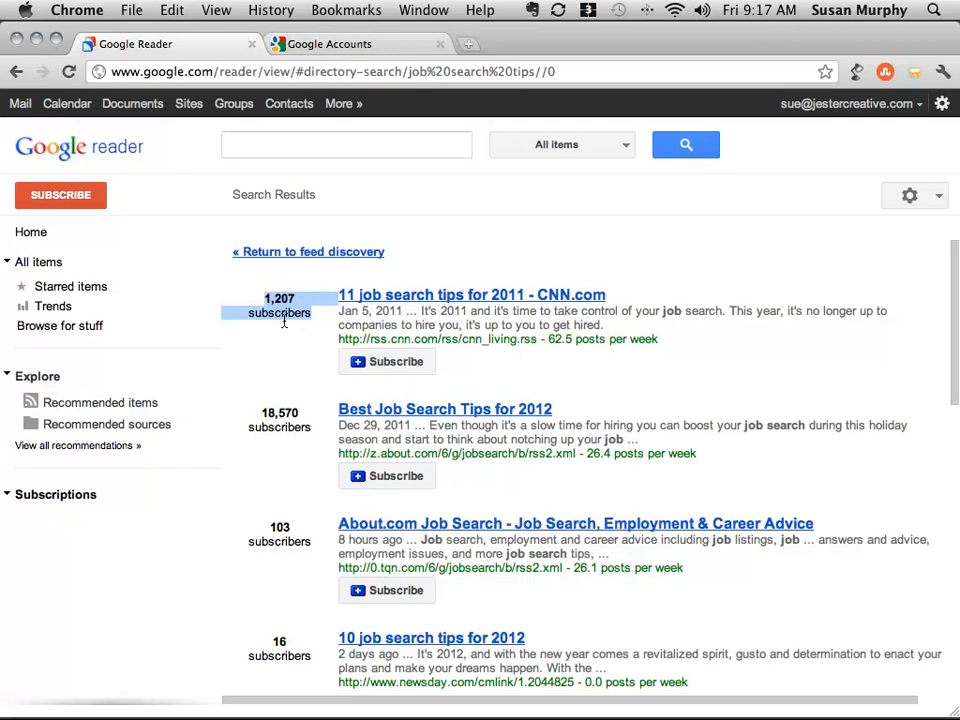
pyautogui.moveTo(285, 332)
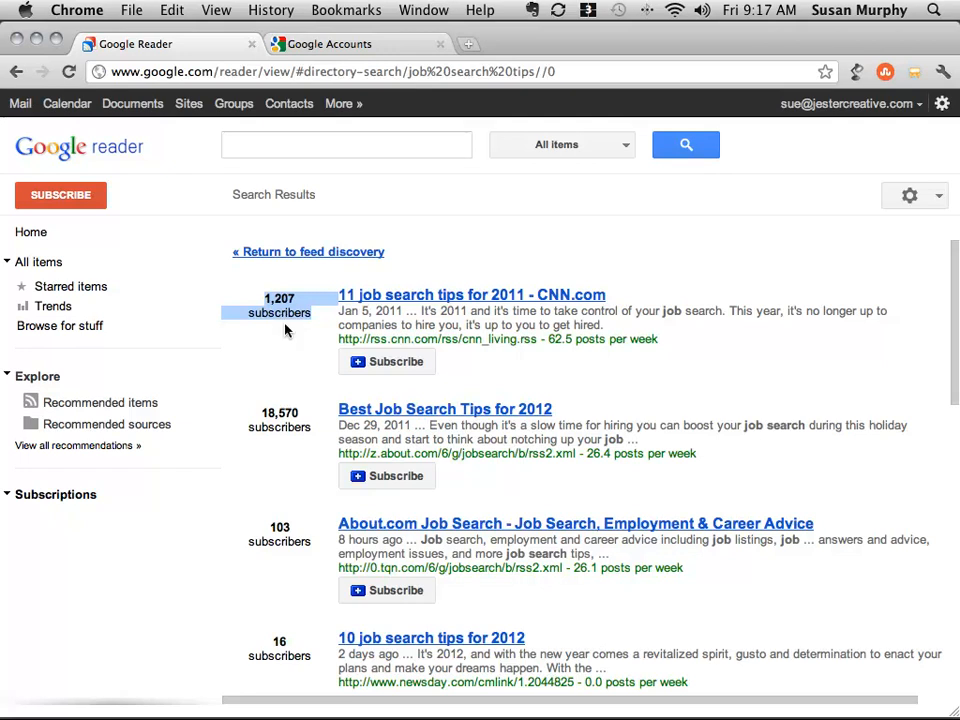
pyautogui.moveTo(448, 301)
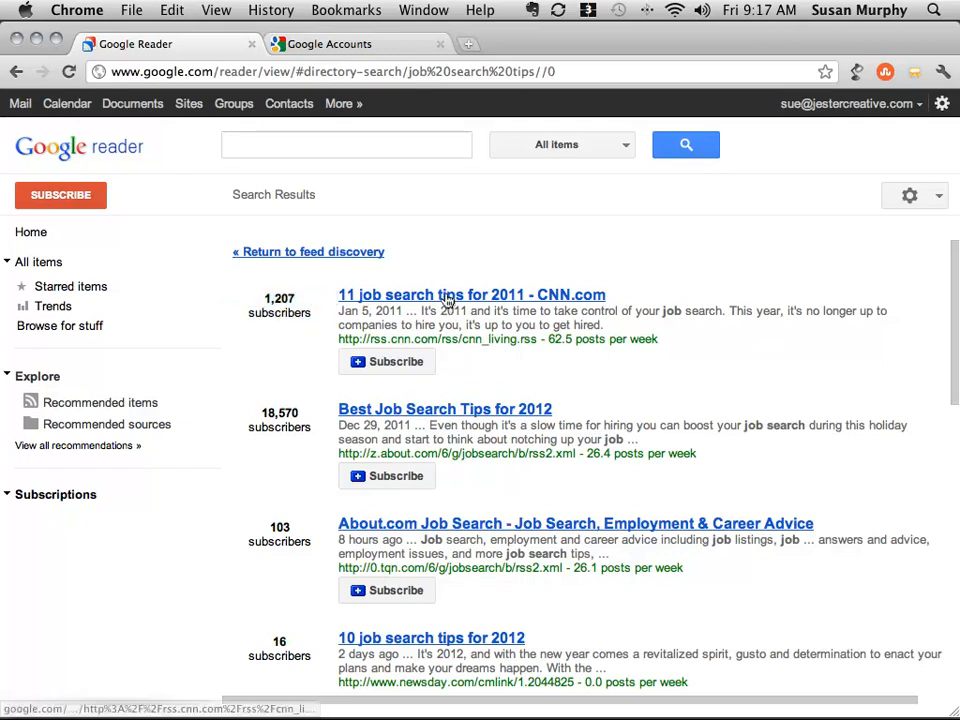
# Preview the CNN.com job search tips feed and subscribe to it
pyautogui.click(471, 294)
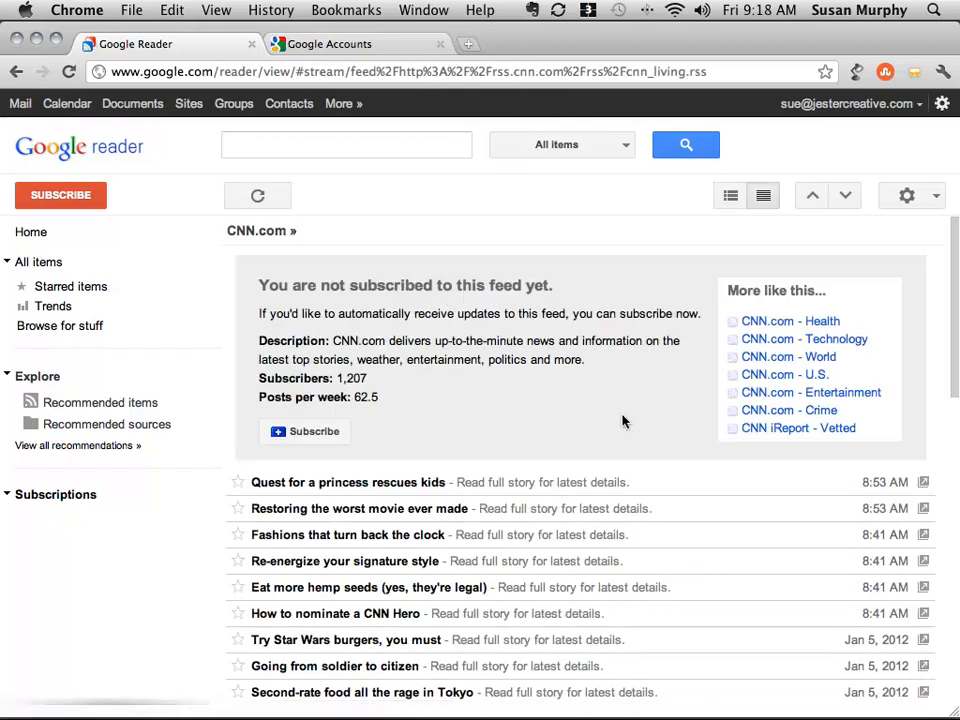
pyautogui.scroll(-3)
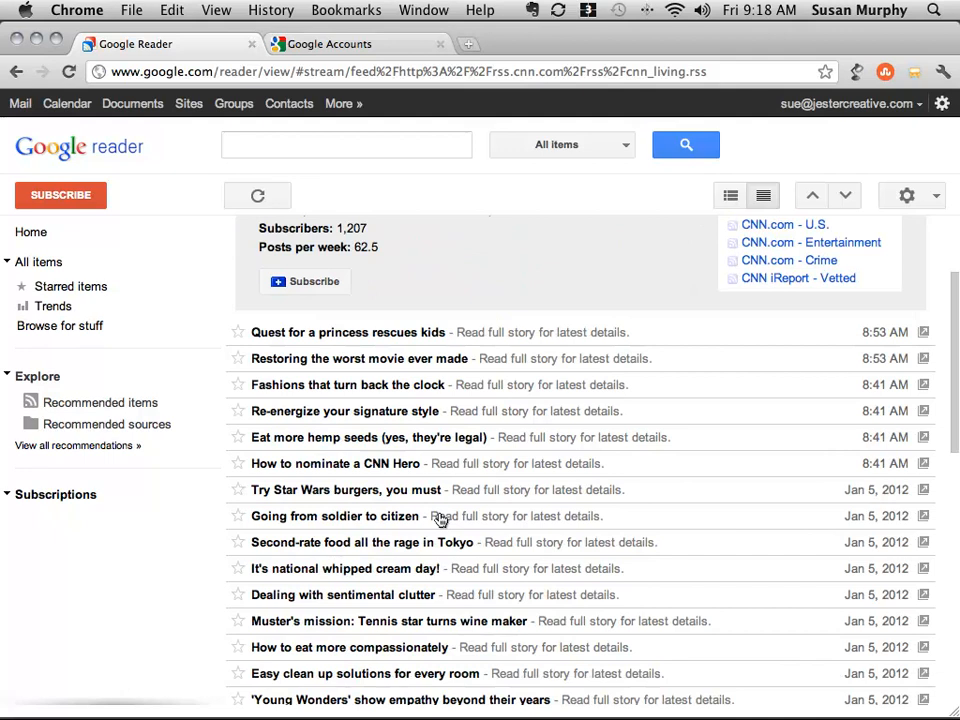
pyautogui.moveTo(380, 333)
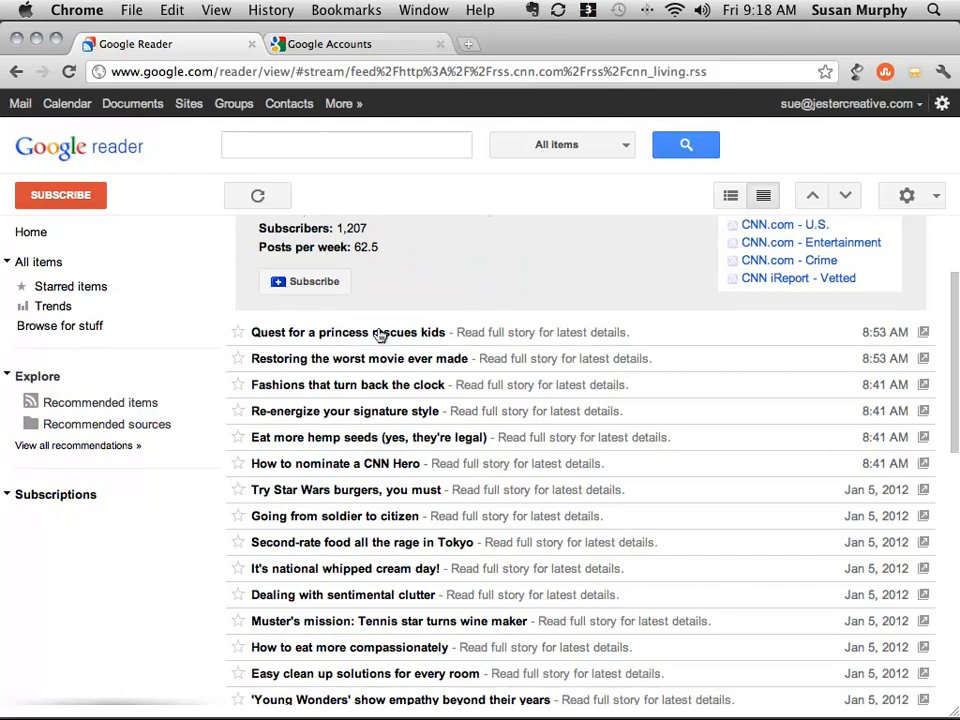
pyautogui.click(348, 332)
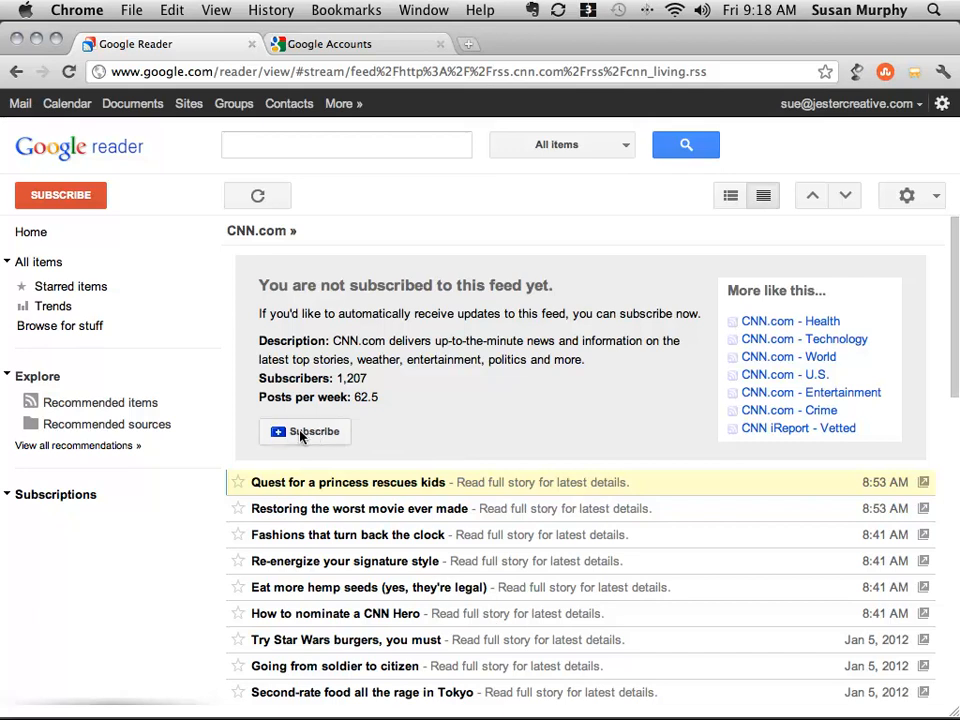
pyautogui.click(305, 431)
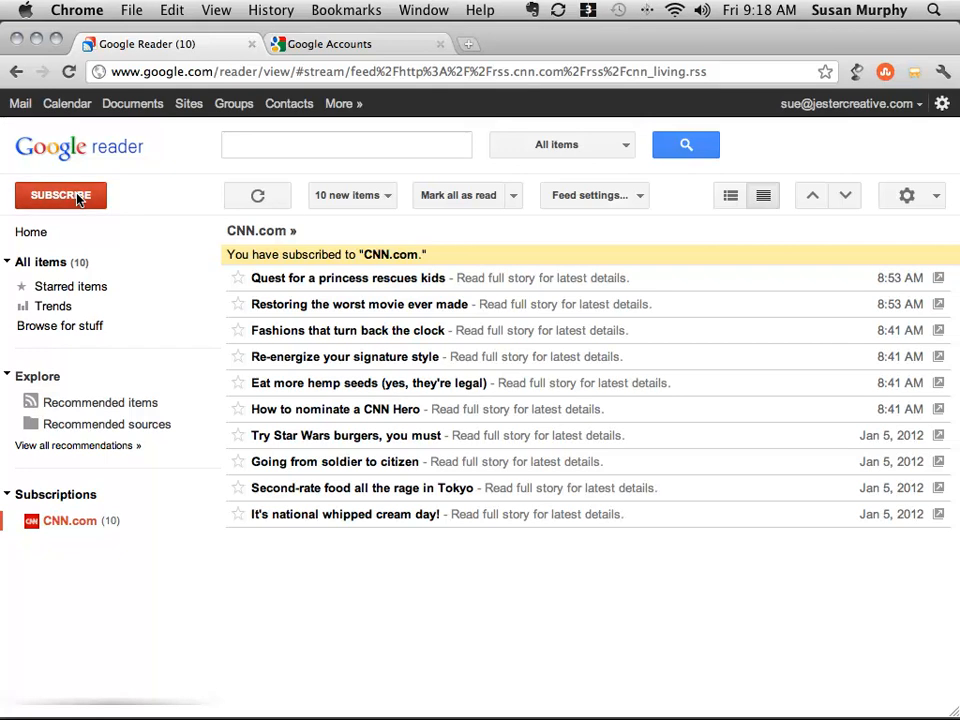
pyautogui.click(60, 195)
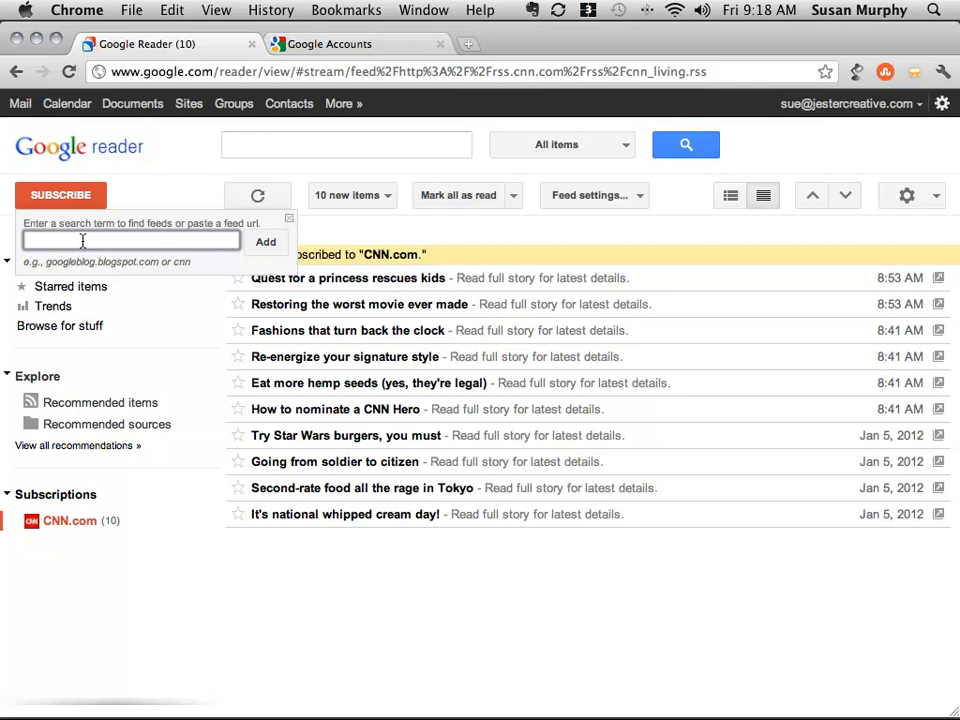
pyautogui.write('www.s')
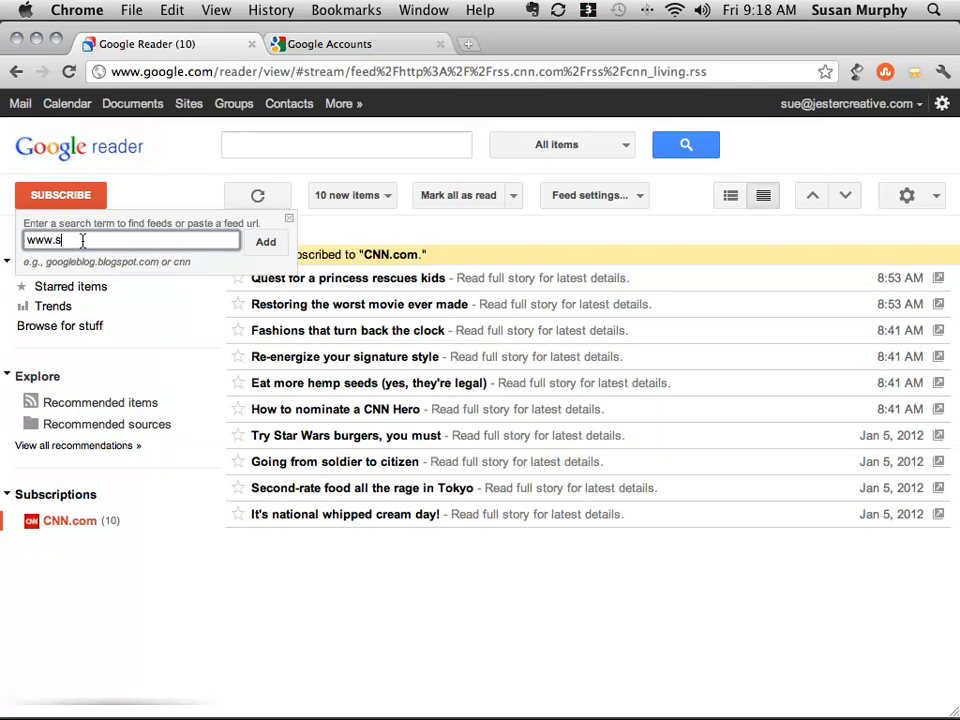
pyautogui.write('uzemuse.com')
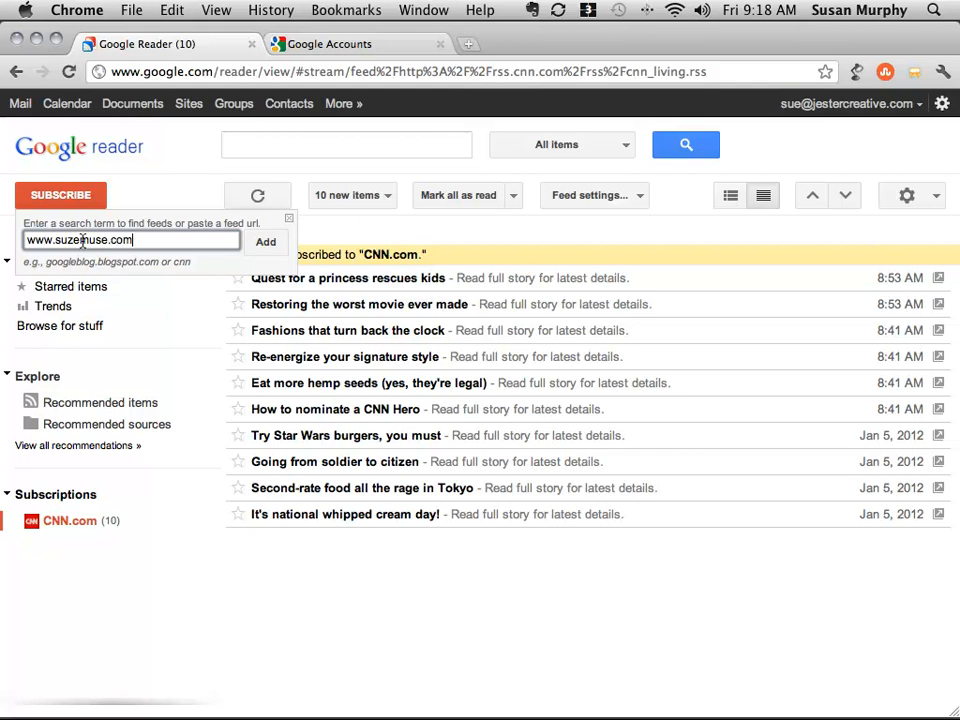
pyautogui.click(289, 218)
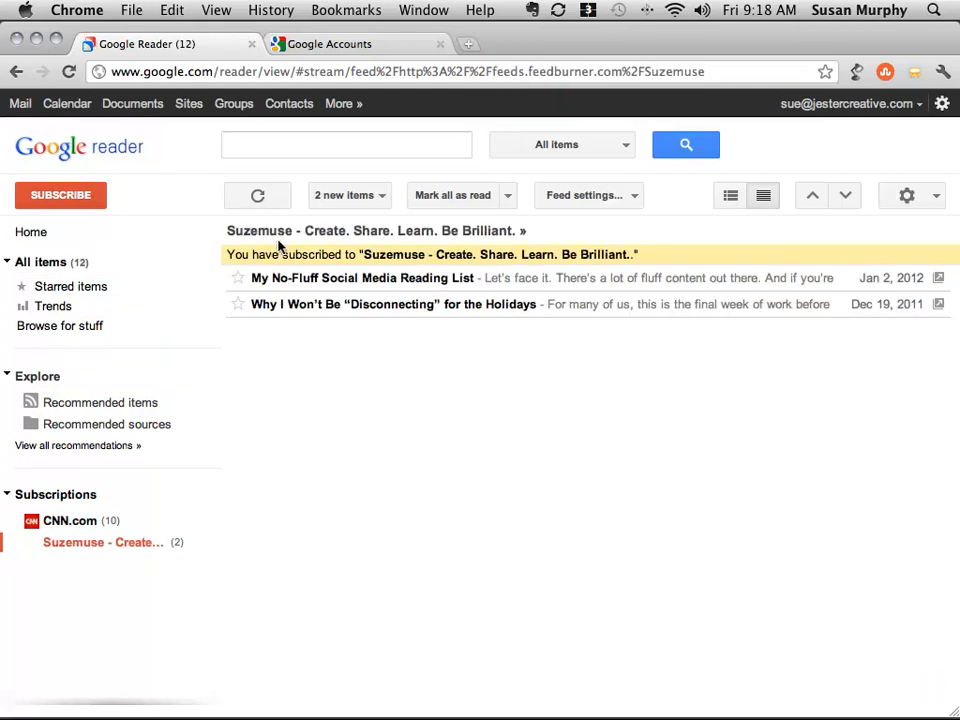
pyautogui.moveTo(385, 371)
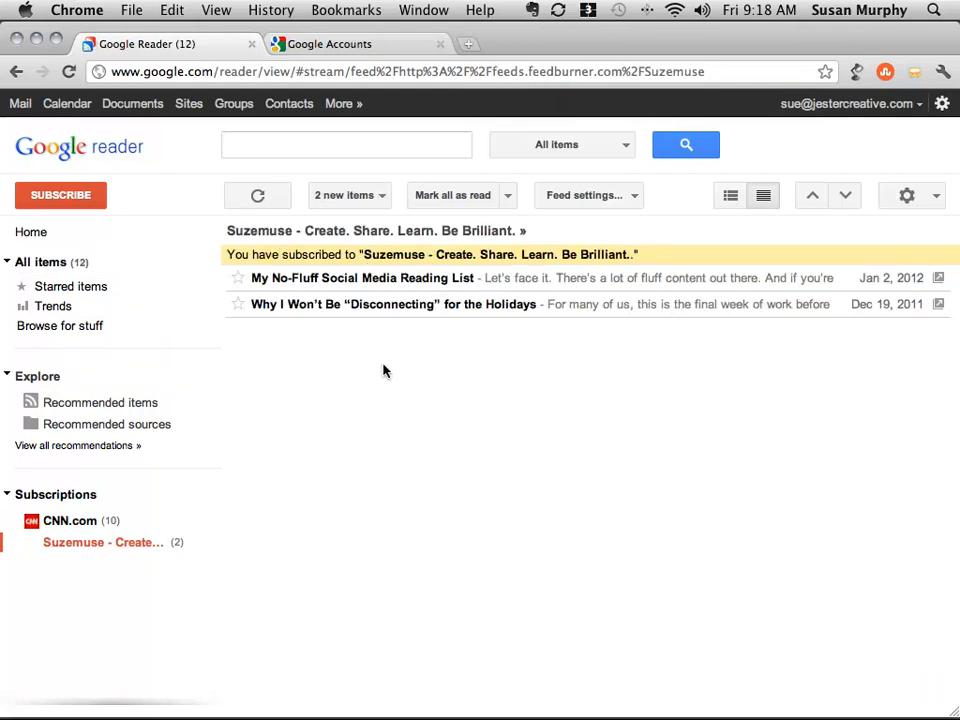
pyautogui.moveTo(390, 383)
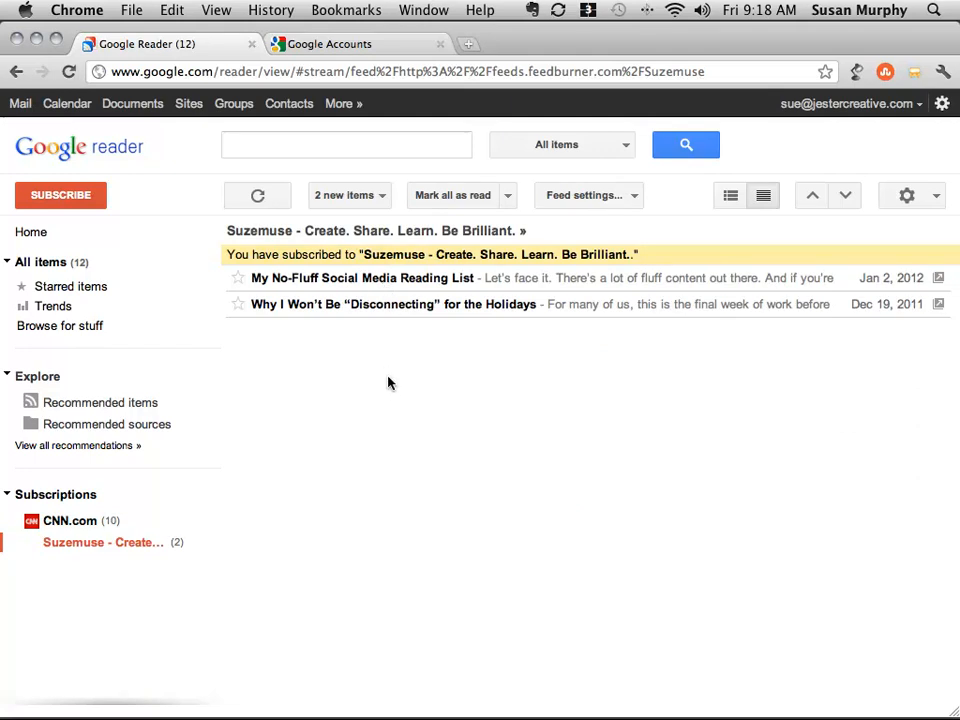
pyautogui.moveTo(349, 280)
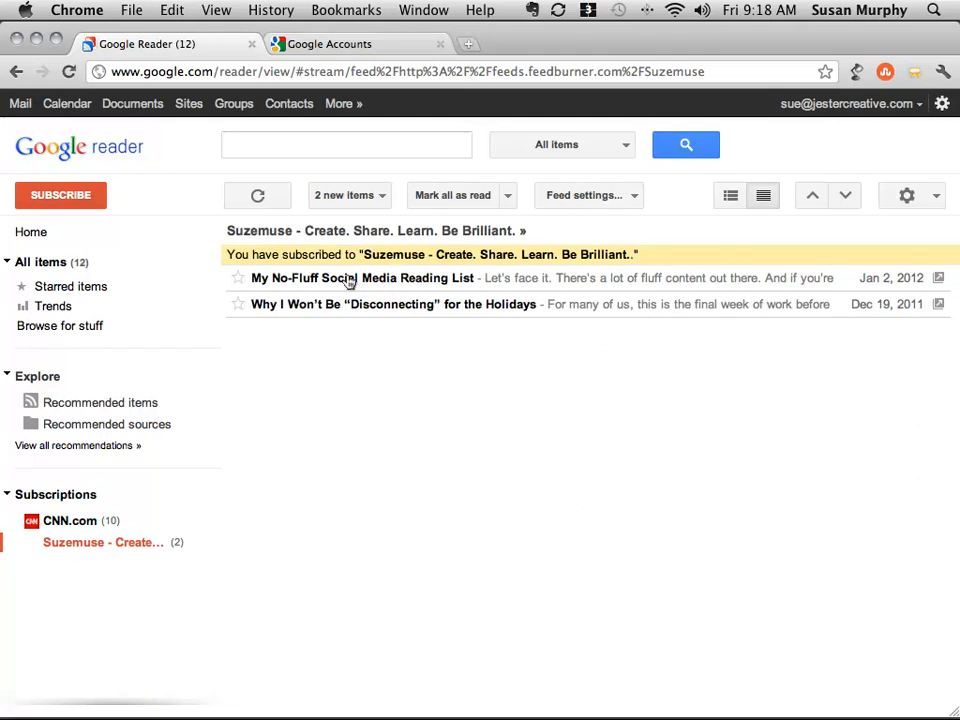
# Expand and read 'My No-Fluff Social Media Reading List', then collapse it
pyautogui.click(363, 278)
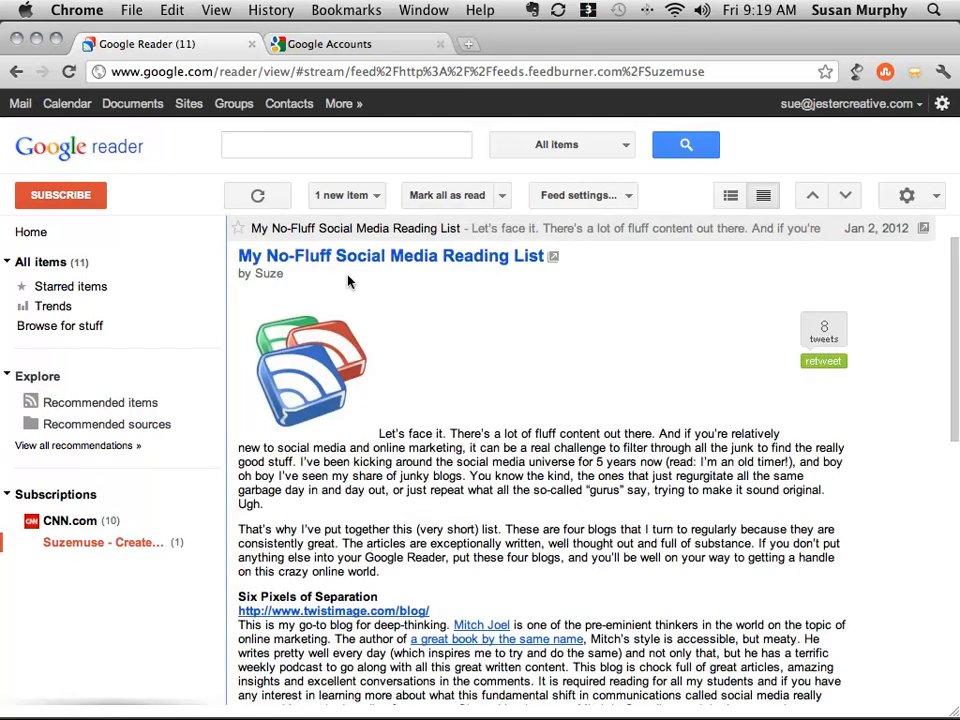
pyautogui.scroll(-3)
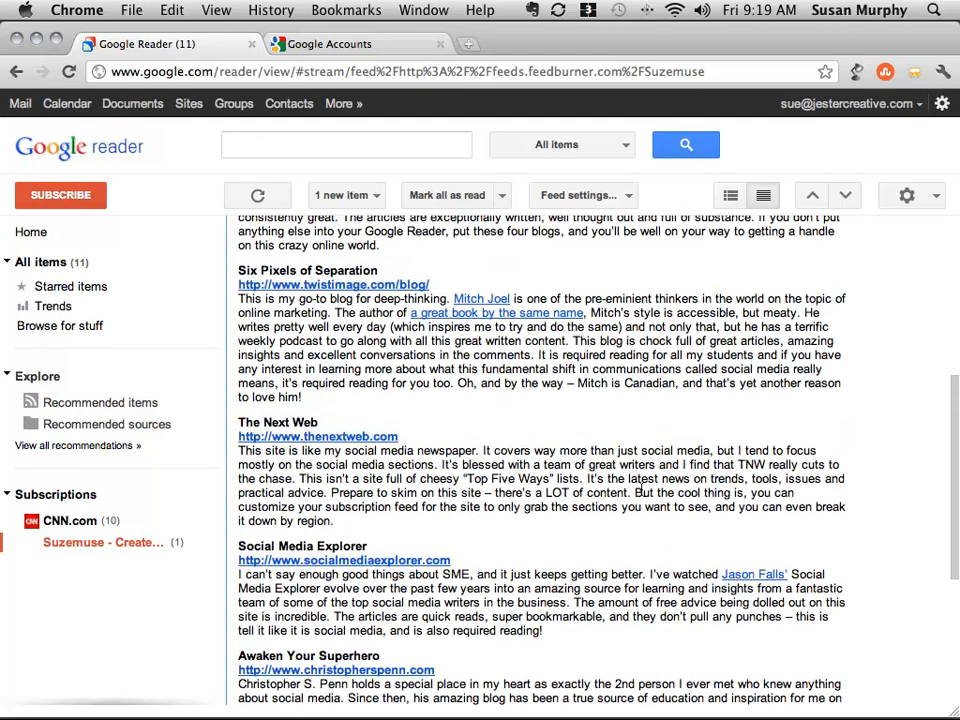
pyautogui.scroll(-3)
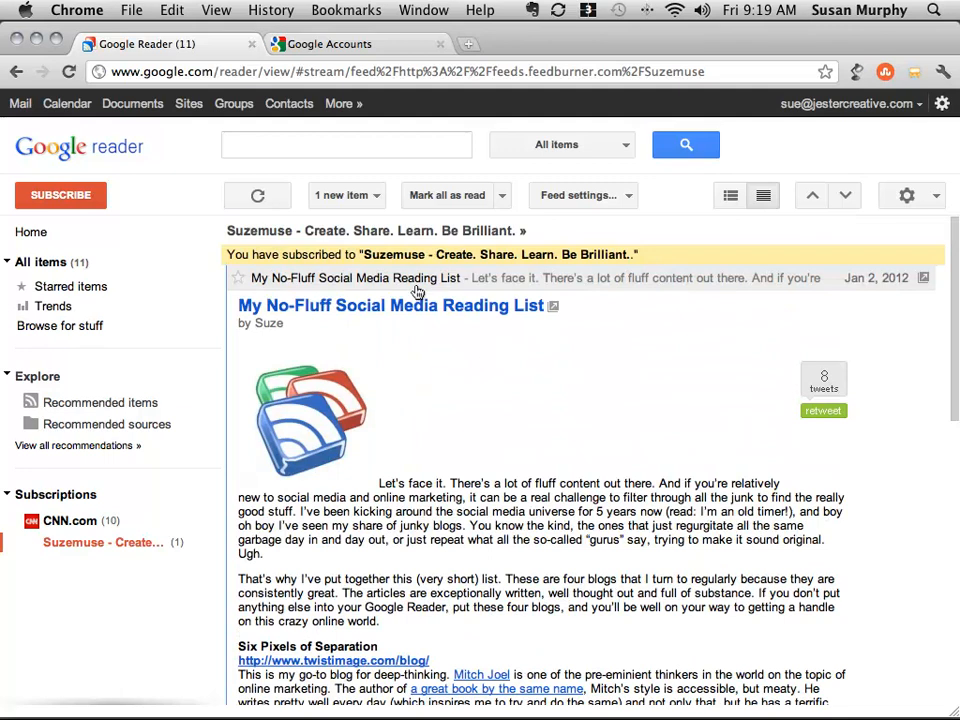
pyautogui.click(355, 278)
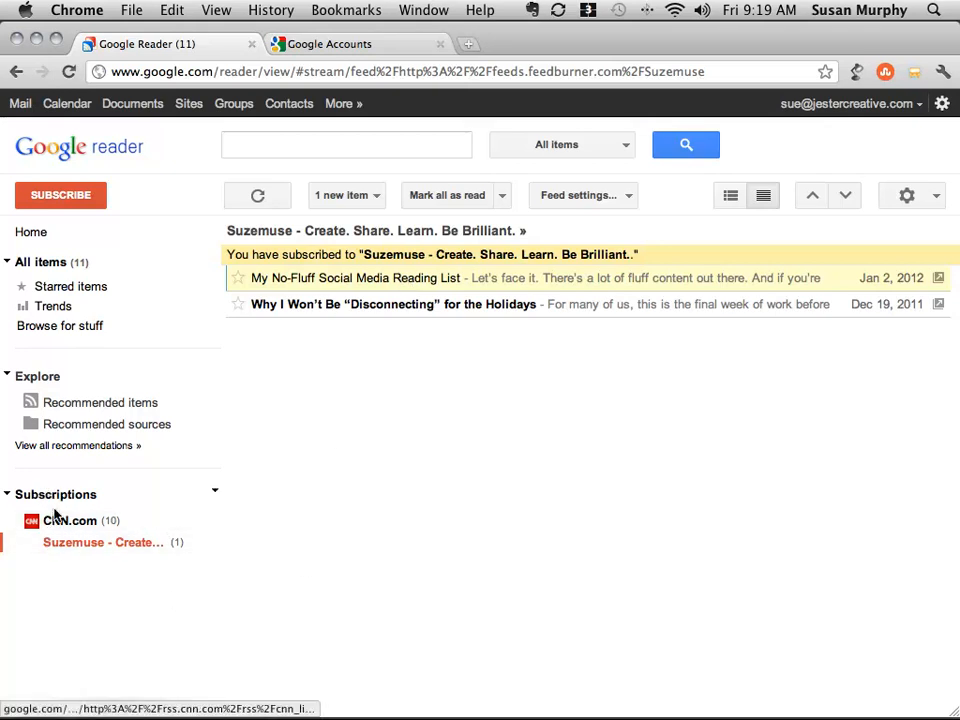
pyautogui.click(103, 542)
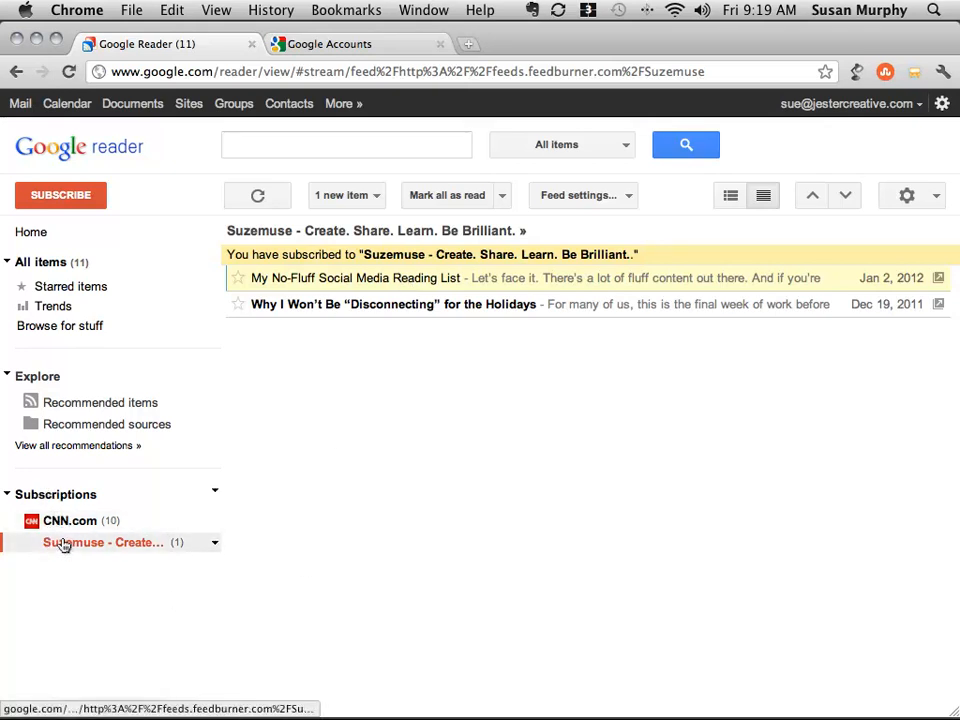
pyautogui.click(70, 520)
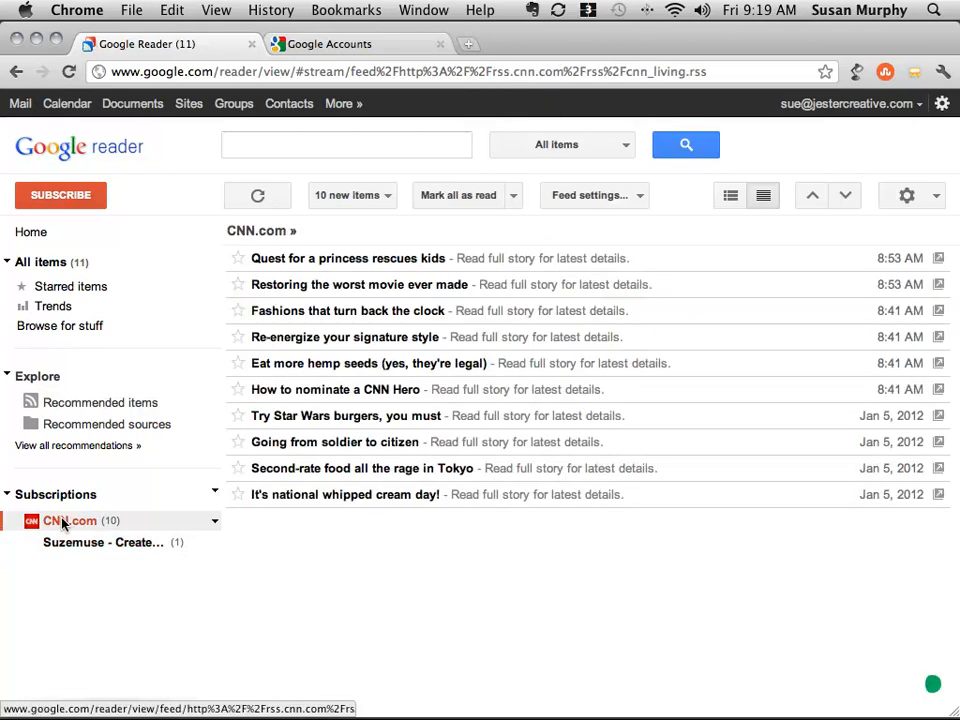
pyautogui.click(103, 542)
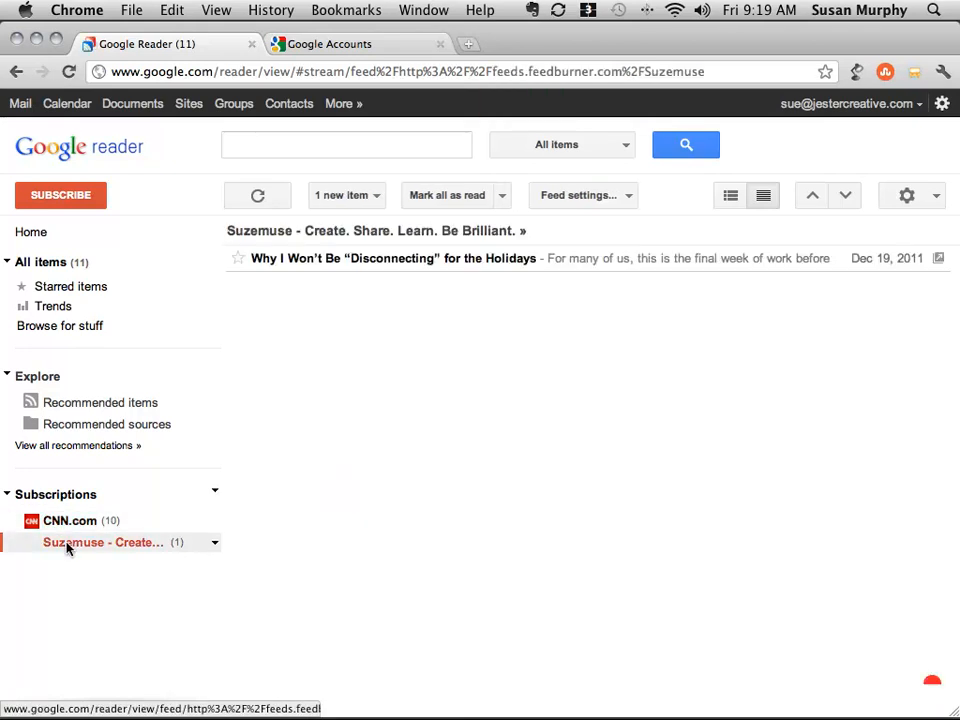